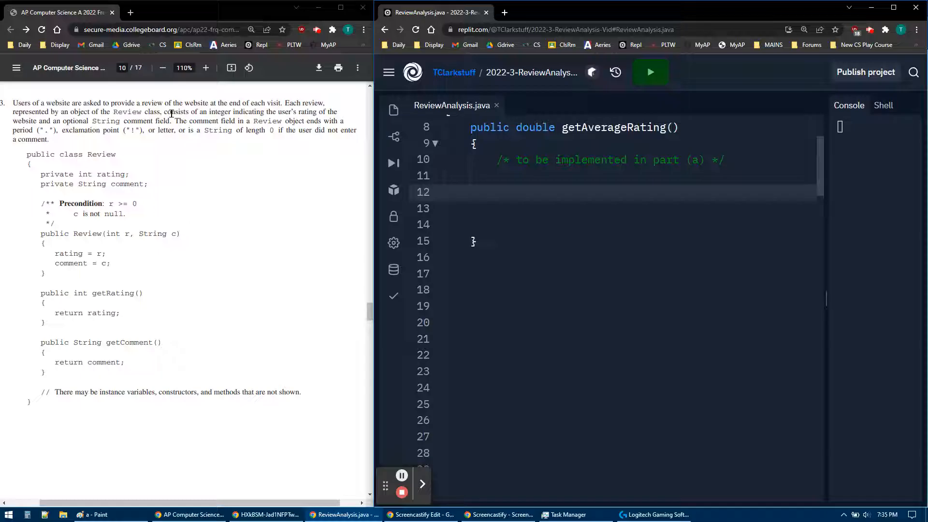
# Highlight the Review class's rating field, constructor assignments and getRating method in the exam PDF
pyautogui.doubleClick(112, 174)
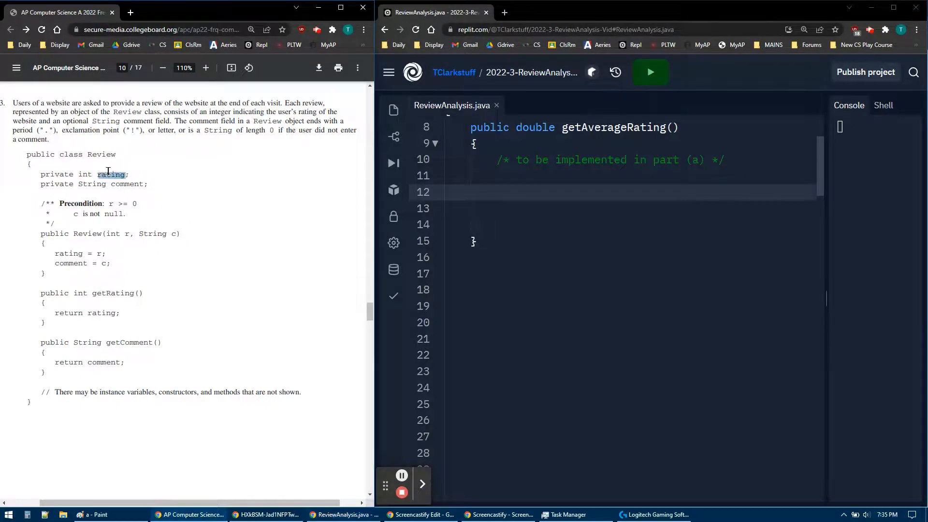
pyautogui.doubleClick(125, 184)
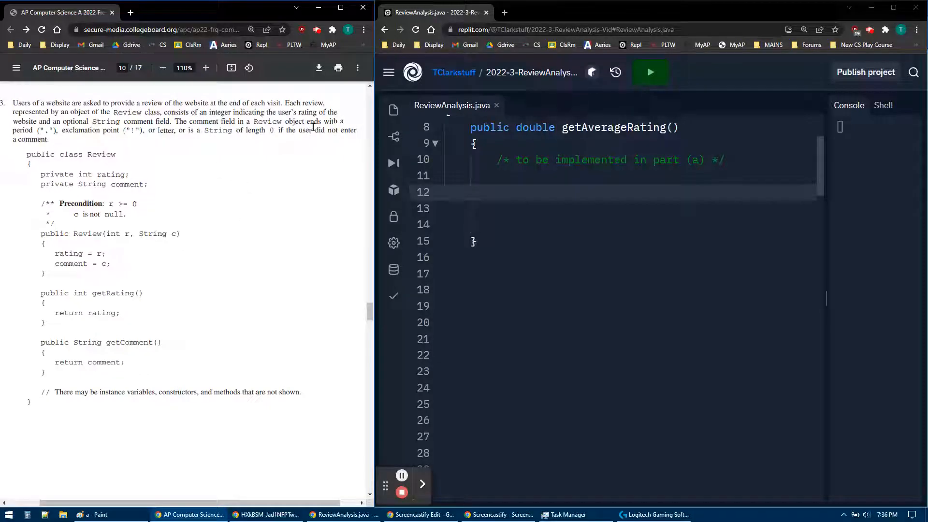
pyautogui.moveTo(215, 140)
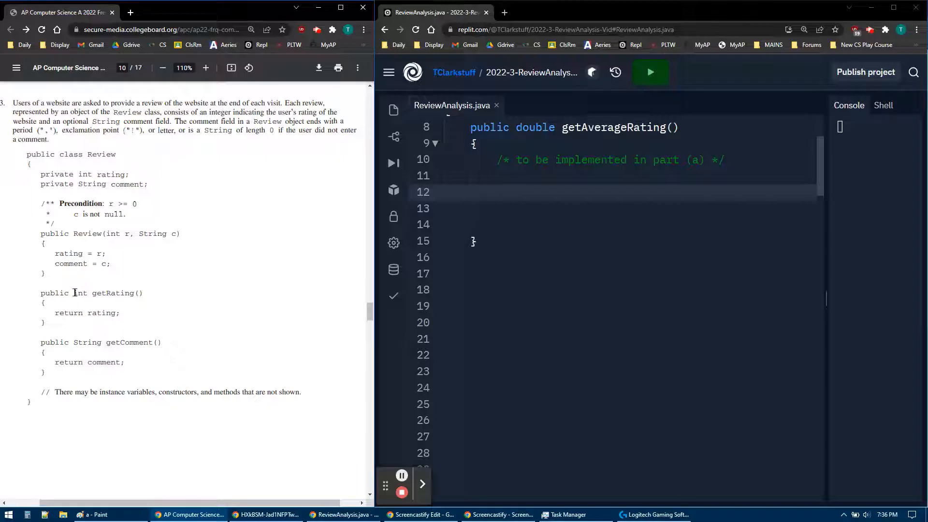
pyautogui.doubleClick(115, 293)
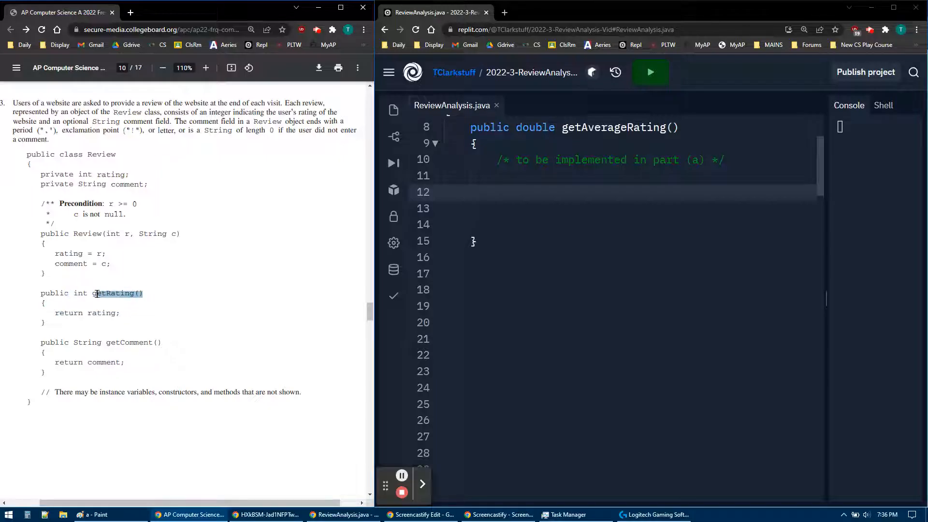
pyautogui.doubleClick(129, 342)
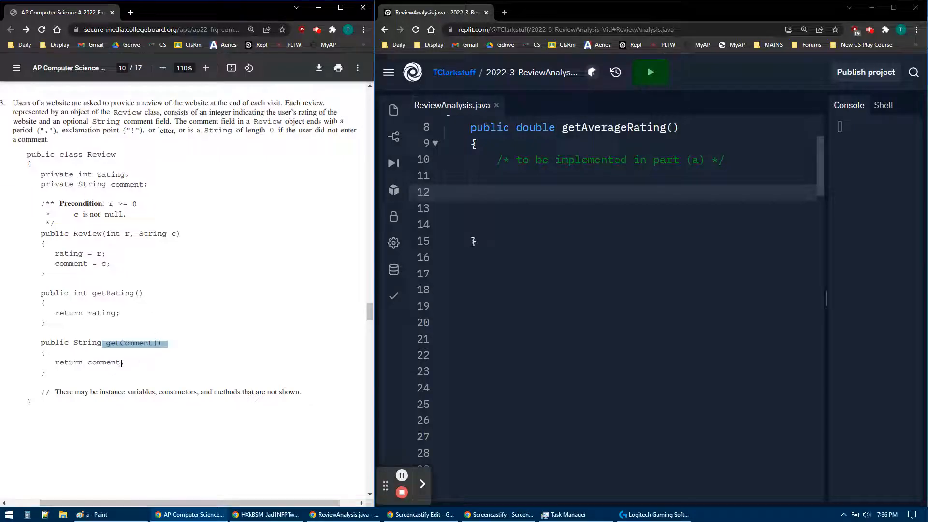
pyautogui.click(71, 312)
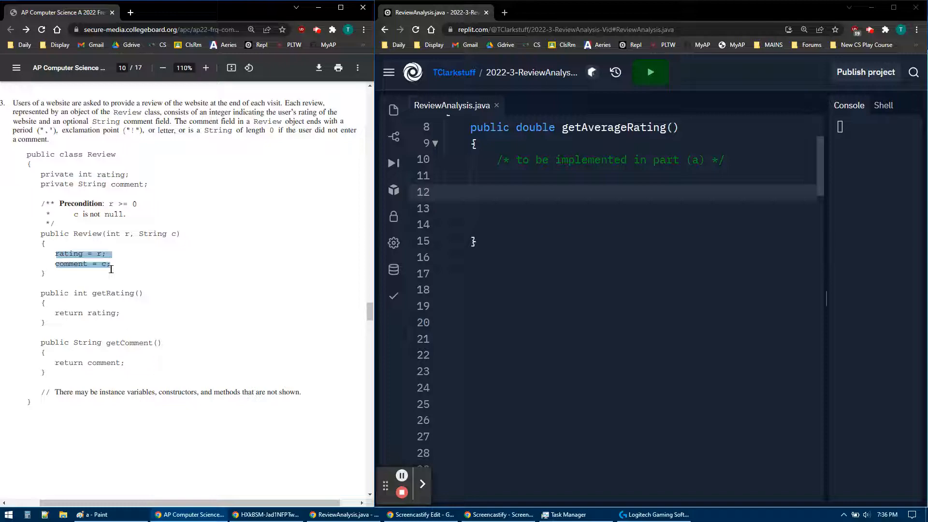
# Scroll back past the Review class and on to the ReviewAnalysis description on page 11
pyautogui.scroll(-3)
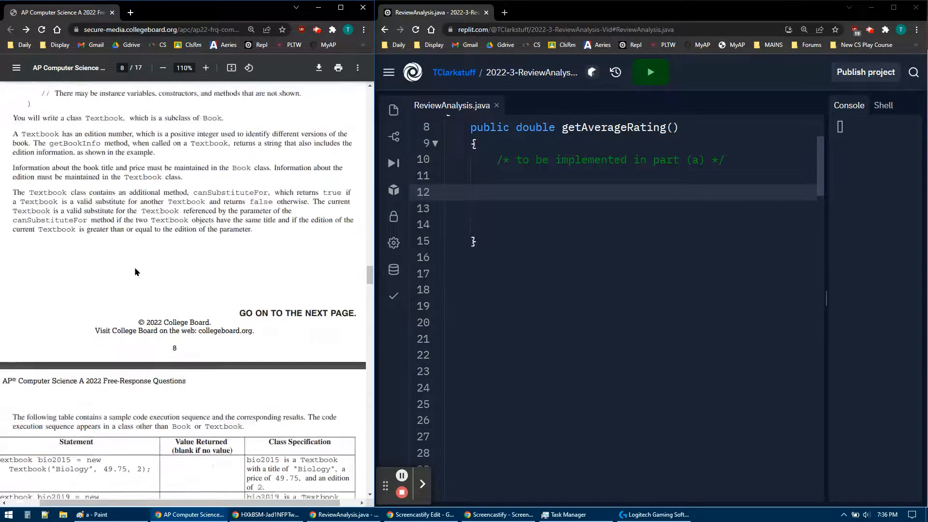
pyautogui.scroll(3)
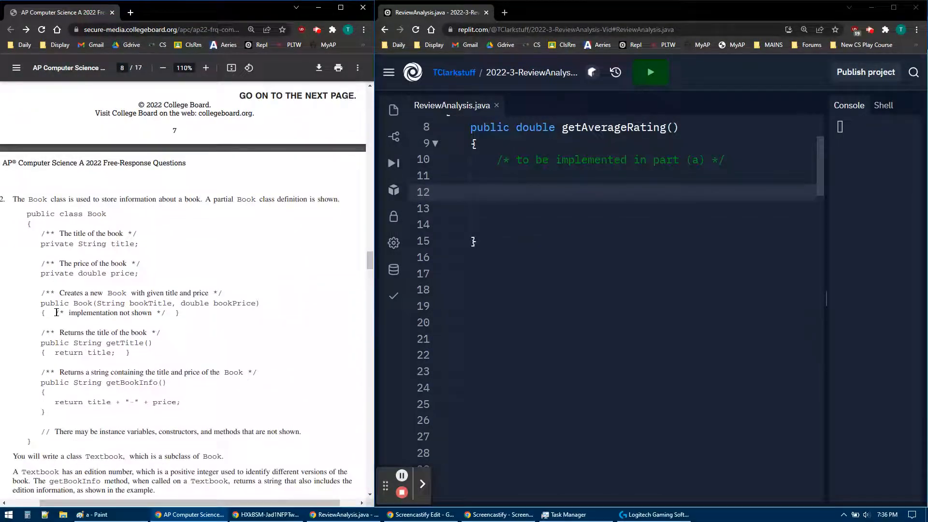
pyautogui.scroll(-3)
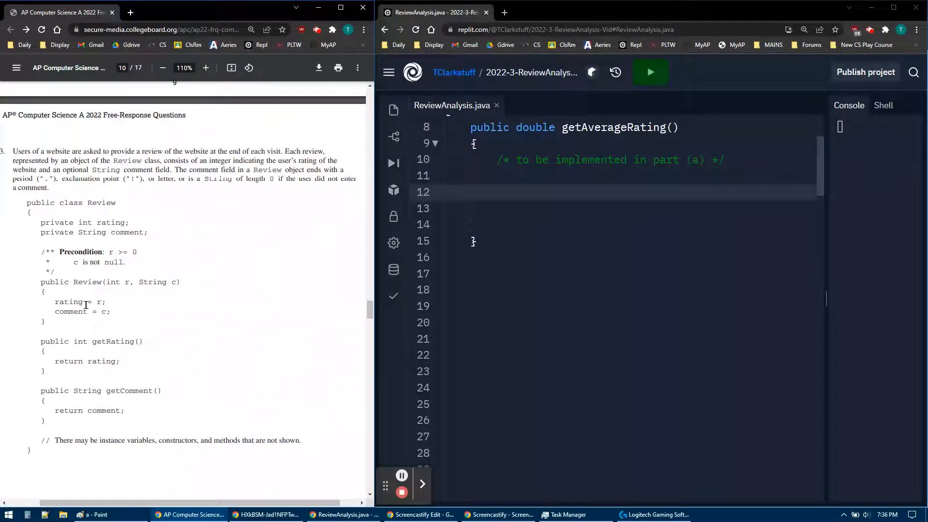
pyautogui.doubleClick(114, 342)
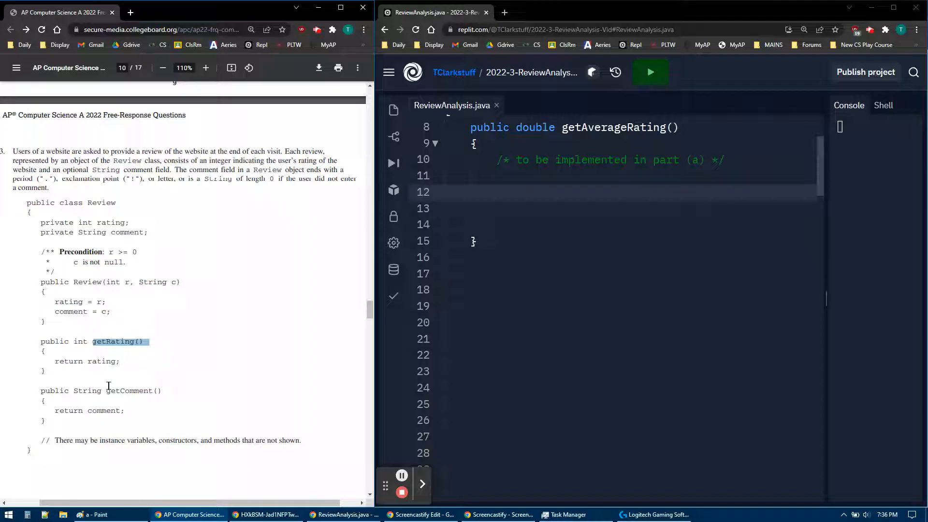
pyautogui.scroll(-3)
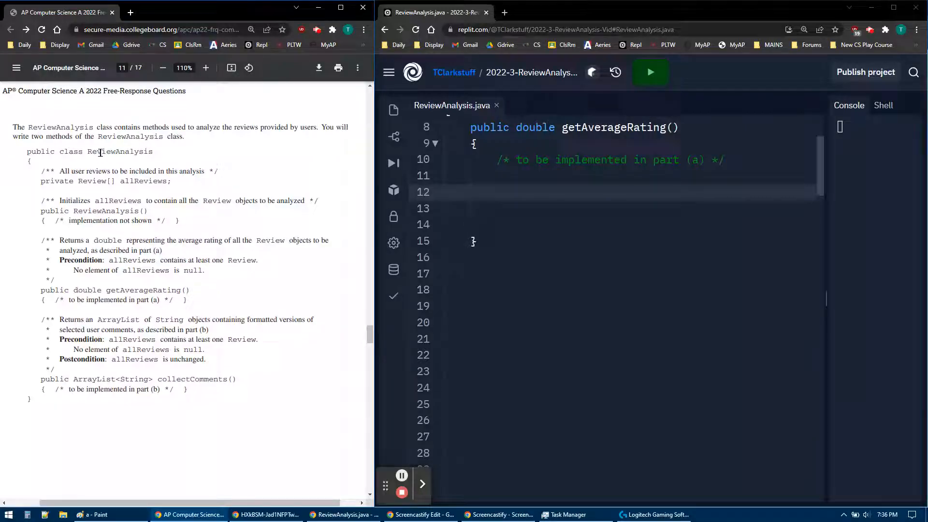
pyautogui.doubleClick(120, 152)
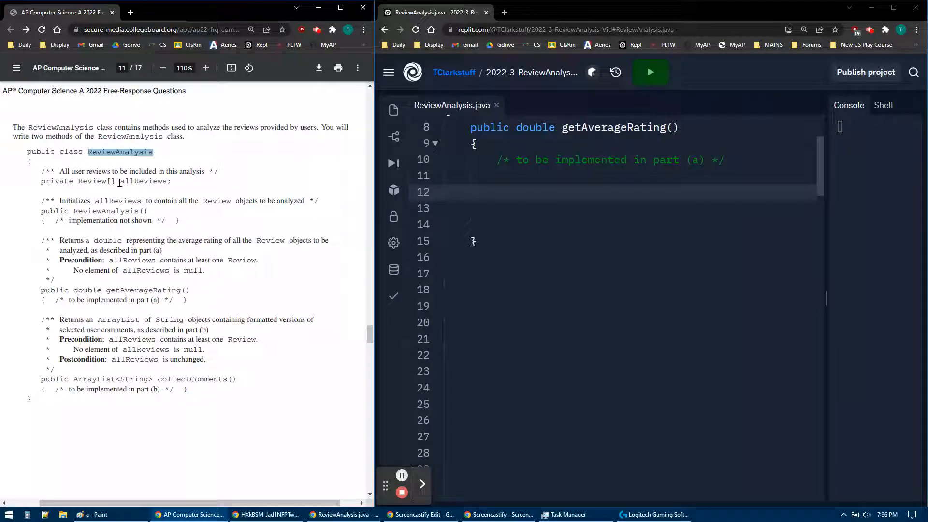
pyautogui.doubleClick(142, 181)
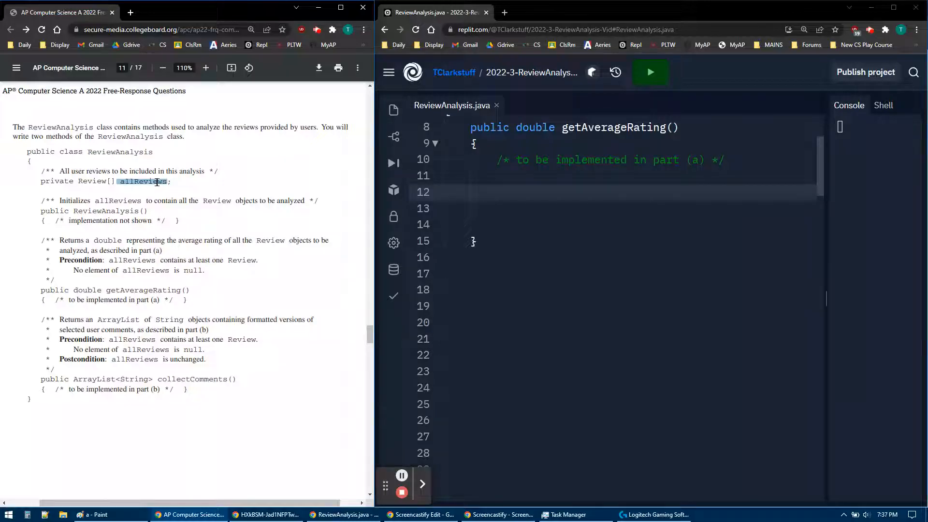
pyautogui.moveTo(147, 193)
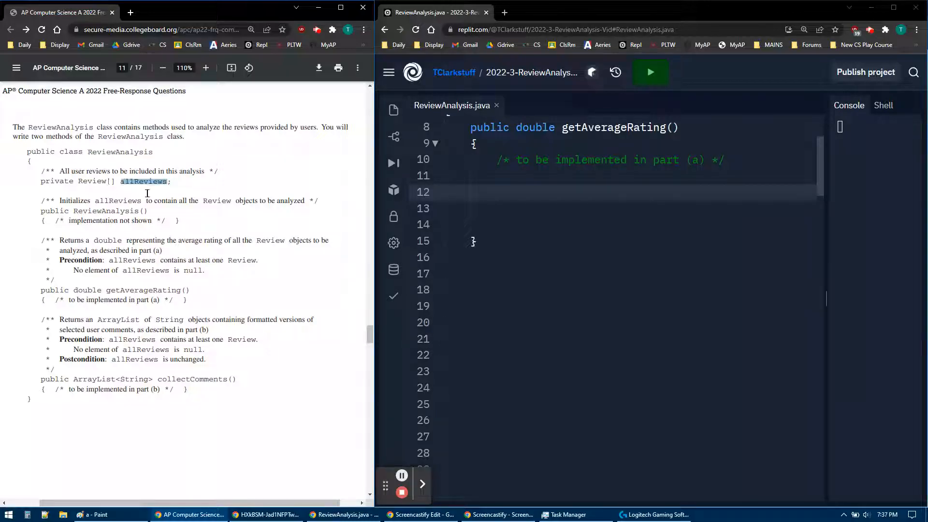
pyautogui.doubleClick(112, 211)
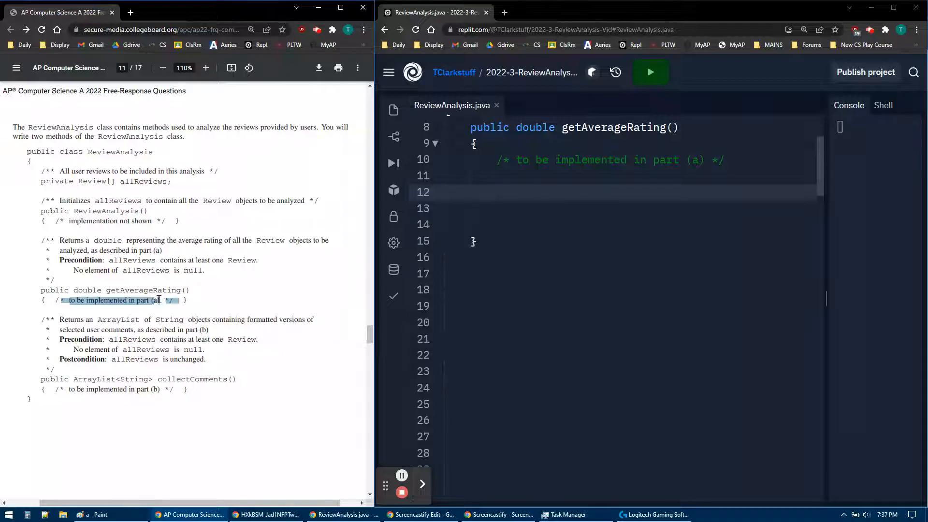
pyautogui.doubleClick(145, 290)
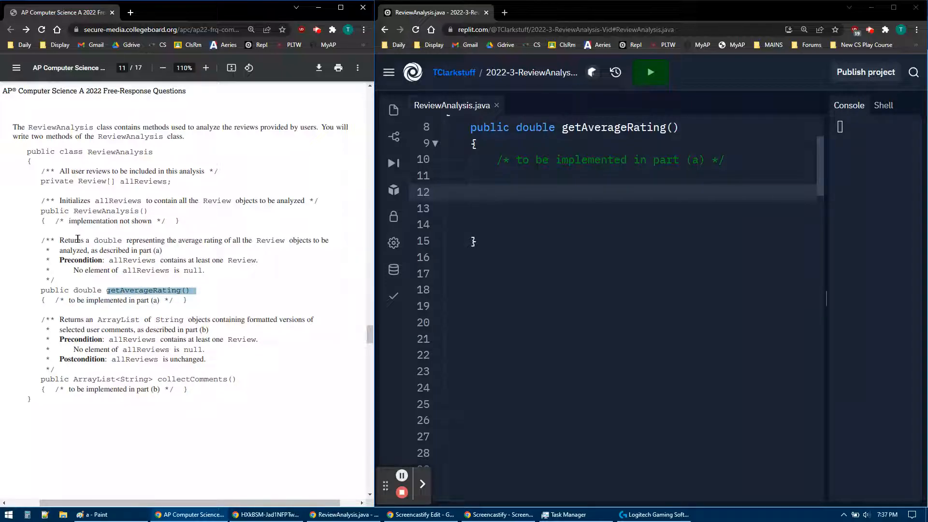
pyautogui.doubleClick(108, 240)
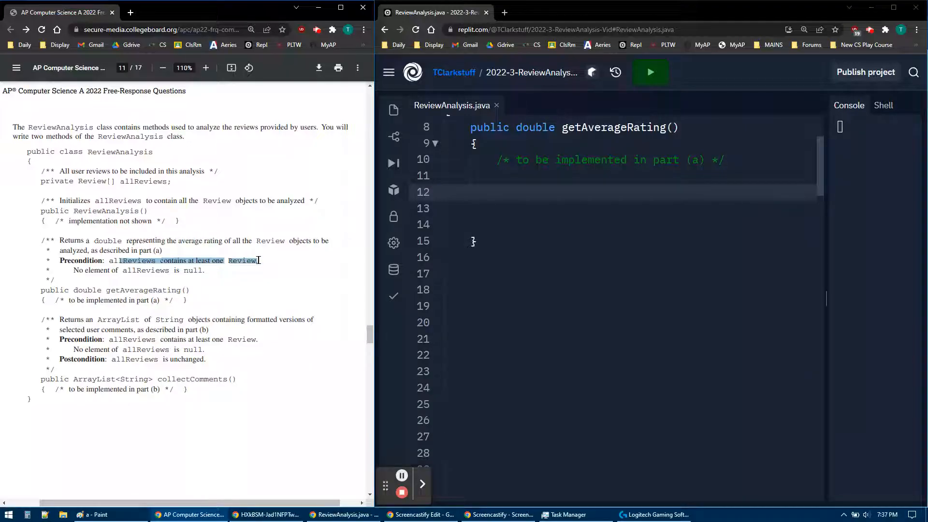
pyautogui.click(201, 270)
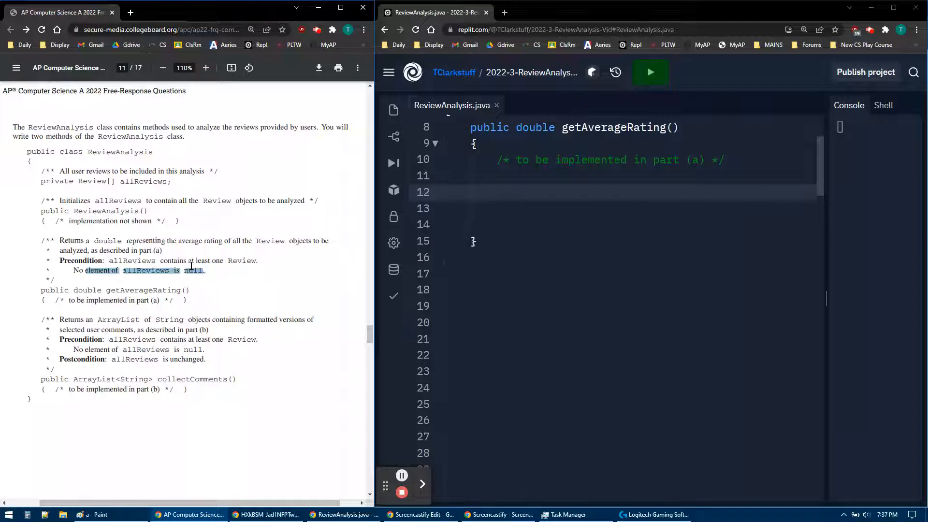
# Scroll to page 12's five-review example averaging 3.4 and select the getAverageRating placeholder comment
pyautogui.scroll(-3)
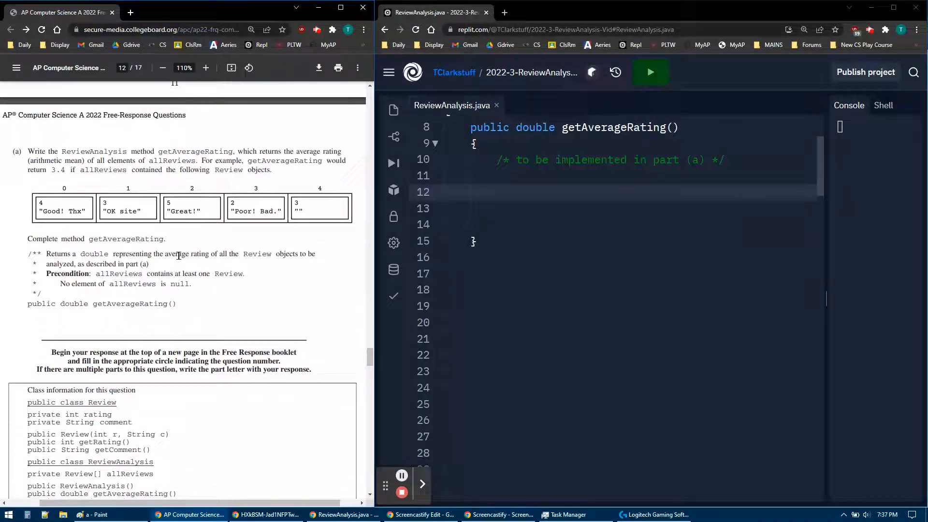
pyautogui.scroll(-3)
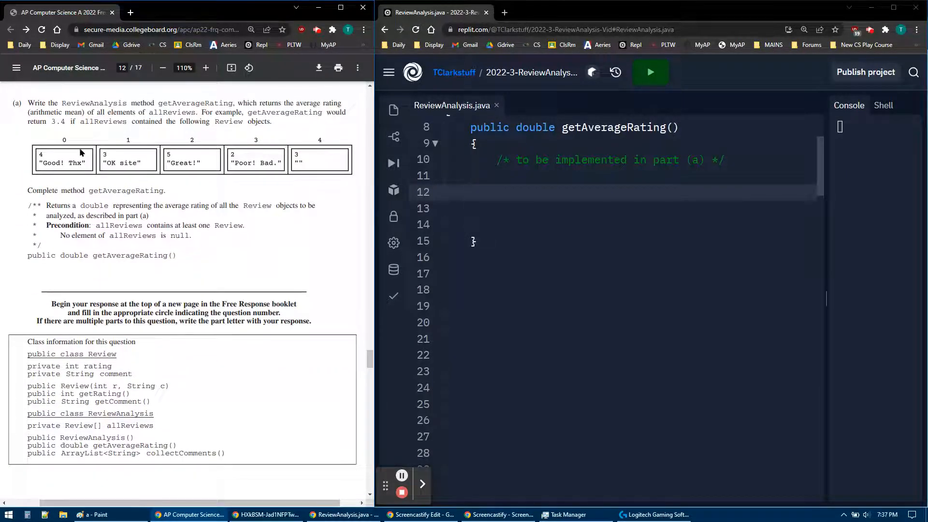
pyautogui.moveTo(198, 162)
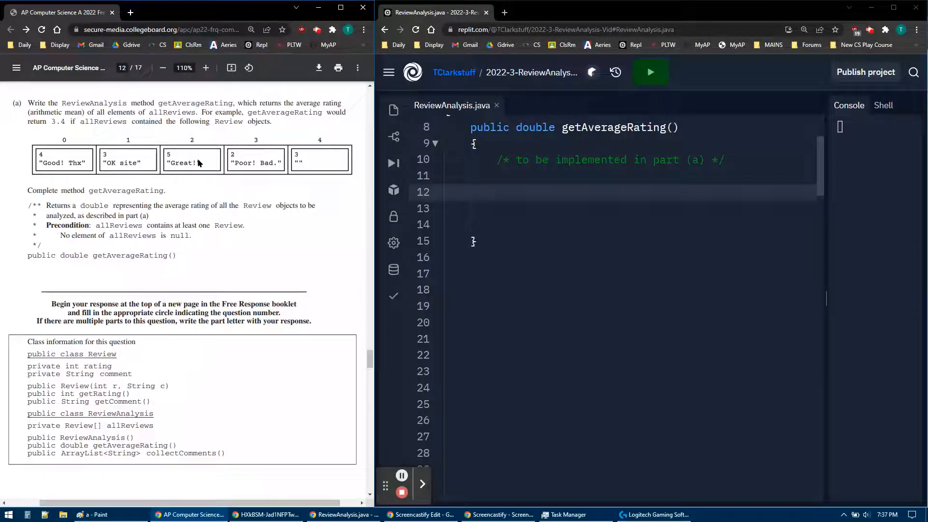
pyautogui.moveTo(172, 165)
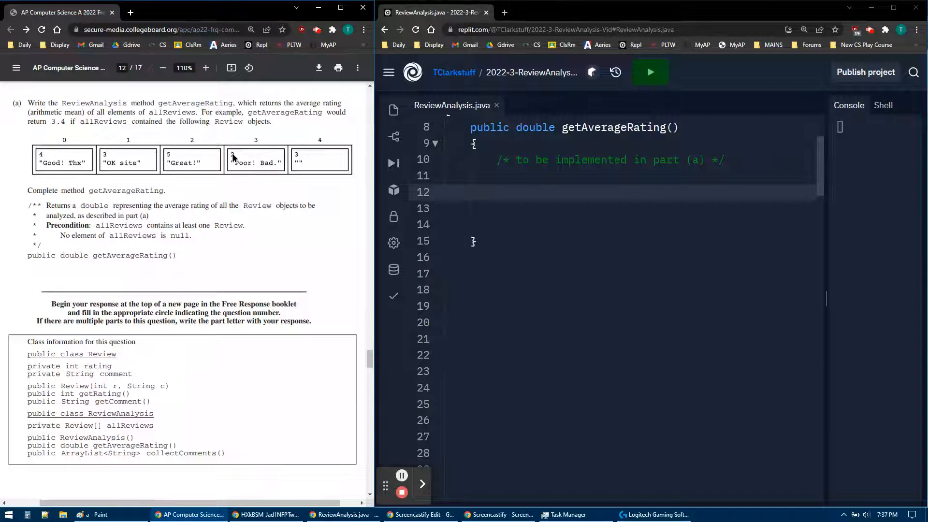
pyautogui.moveTo(301, 147)
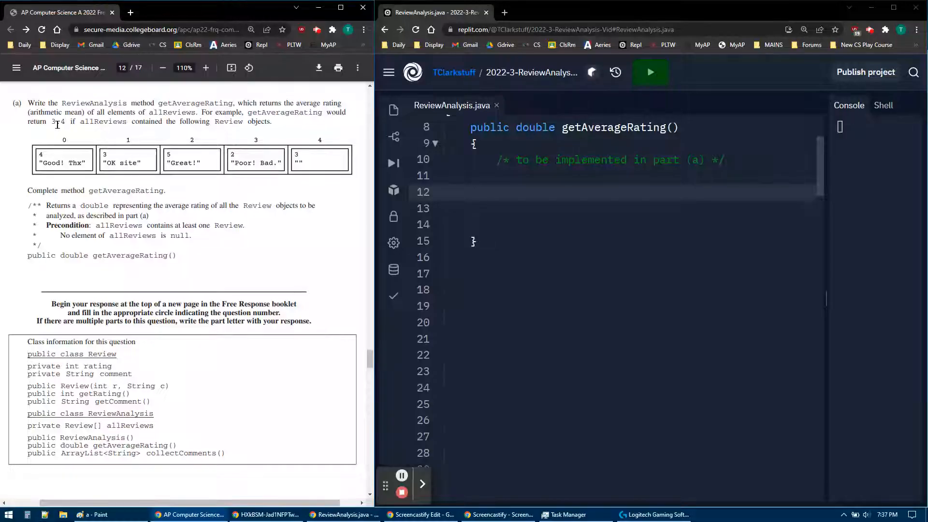
pyautogui.doubleClick(597, 159)
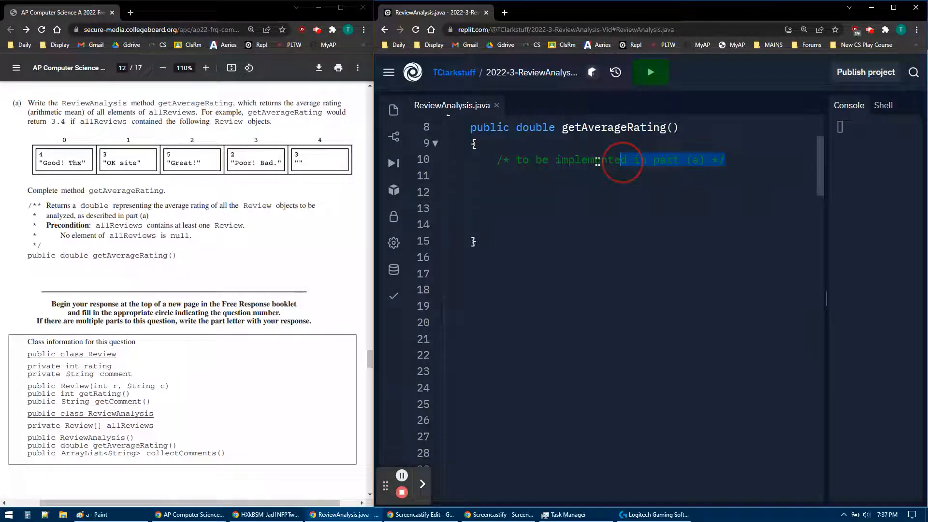
# Replace the placeholder comment with a declaration double result = 0.0
pyautogui.press('Delete')
pyautogui.write('dopuble')
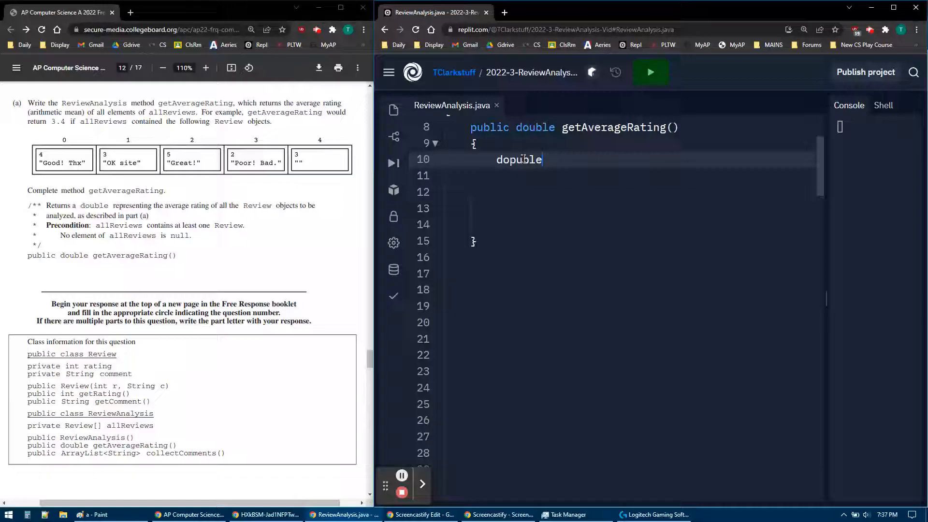
pyautogui.press('Backspace')
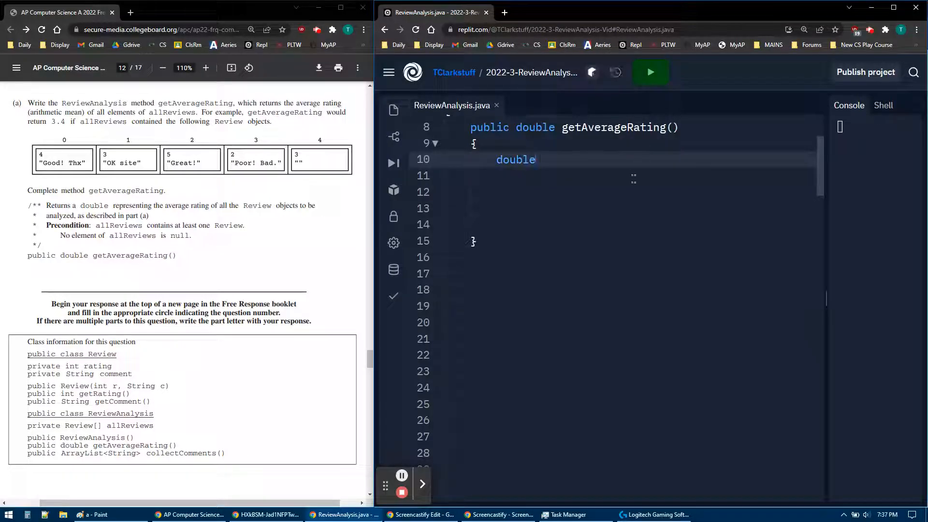
pyautogui.write('result')
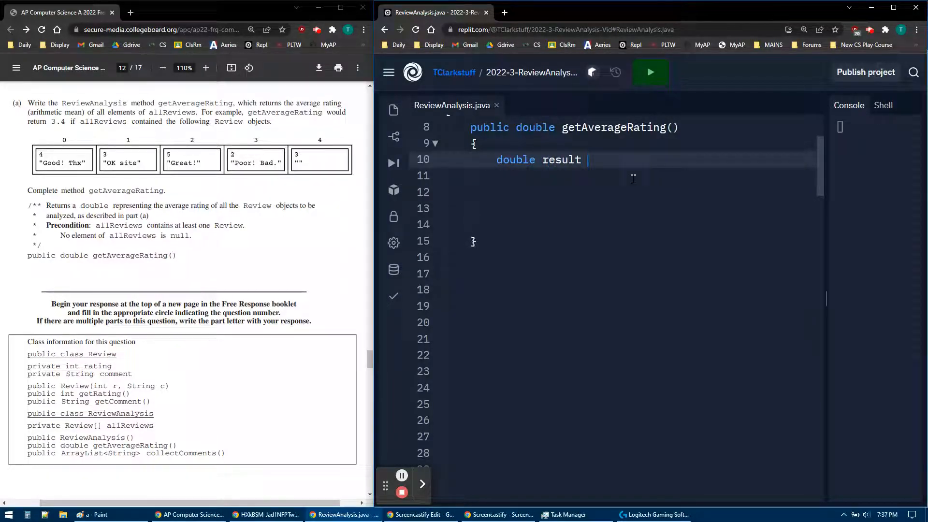
pyautogui.write('= 0.0;')
pyautogui.click(628, 191)
pyautogui.write('for(')
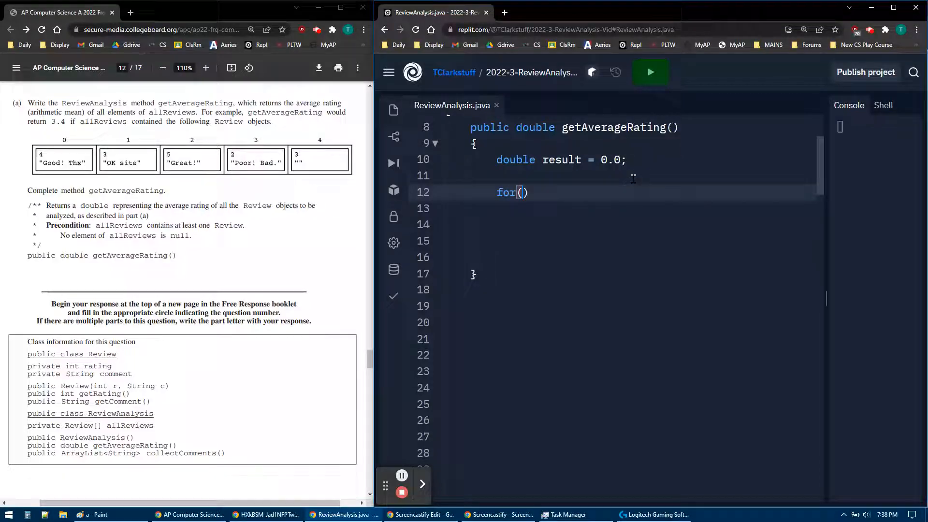
# Add for(int i = 0; i < allReviews.length; i++) with braces and place the cursor in its body
pyautogui.write('int i =')
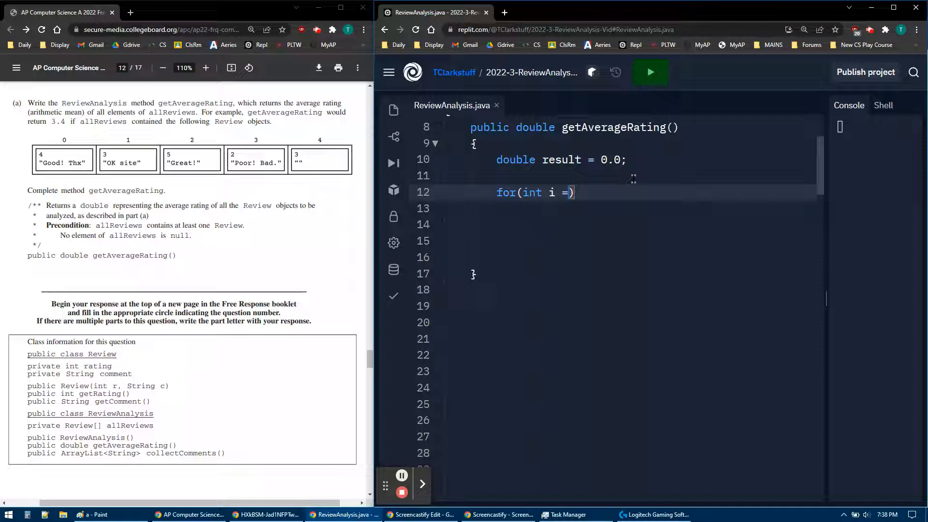
pyautogui.write('0;')
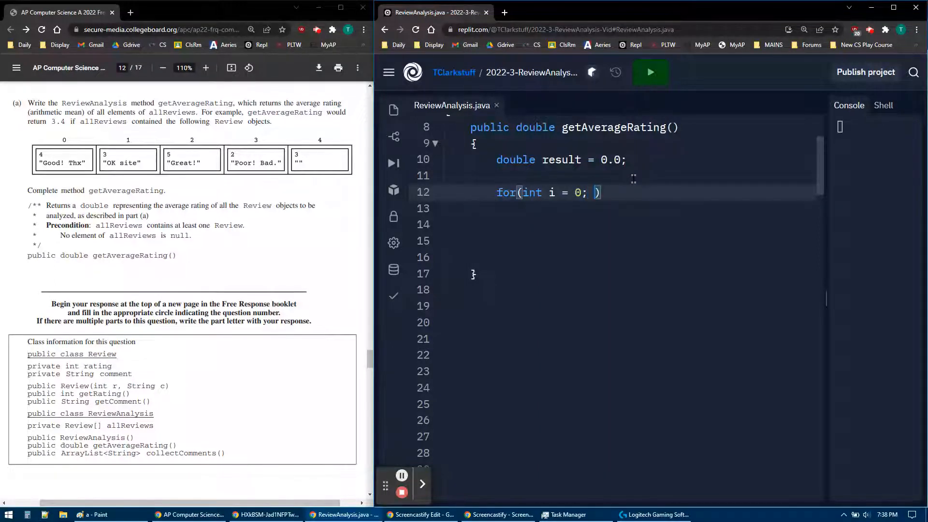
pyautogui.write('i <')
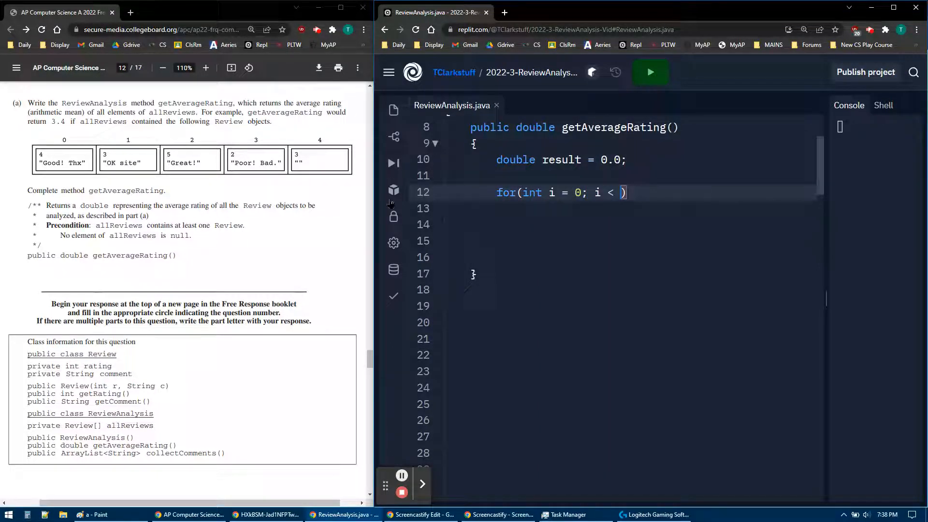
pyautogui.doubleClick(130, 425)
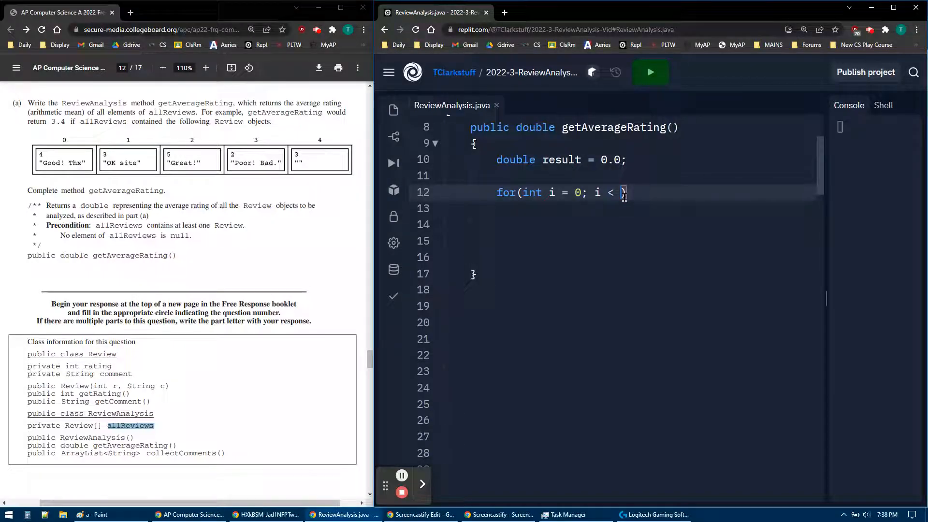
pyautogui.write('allReviews.length;')
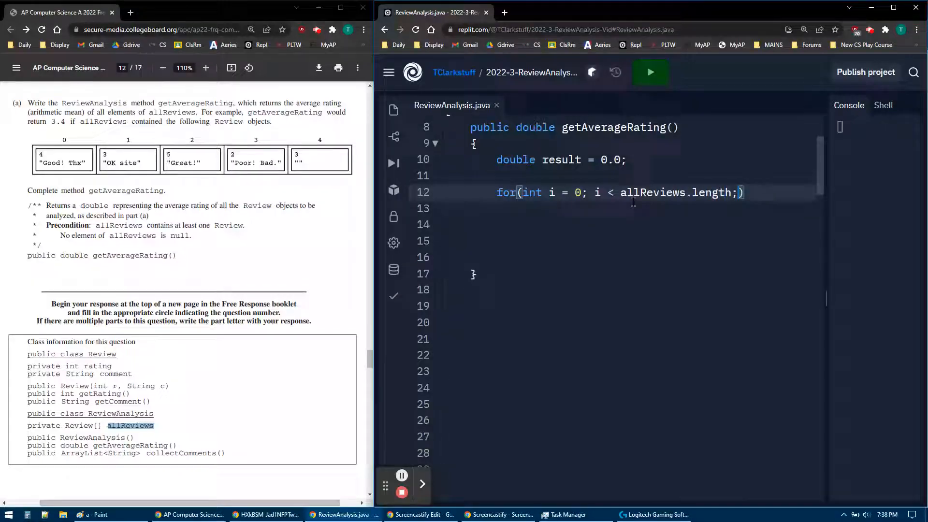
pyautogui.write('i++')
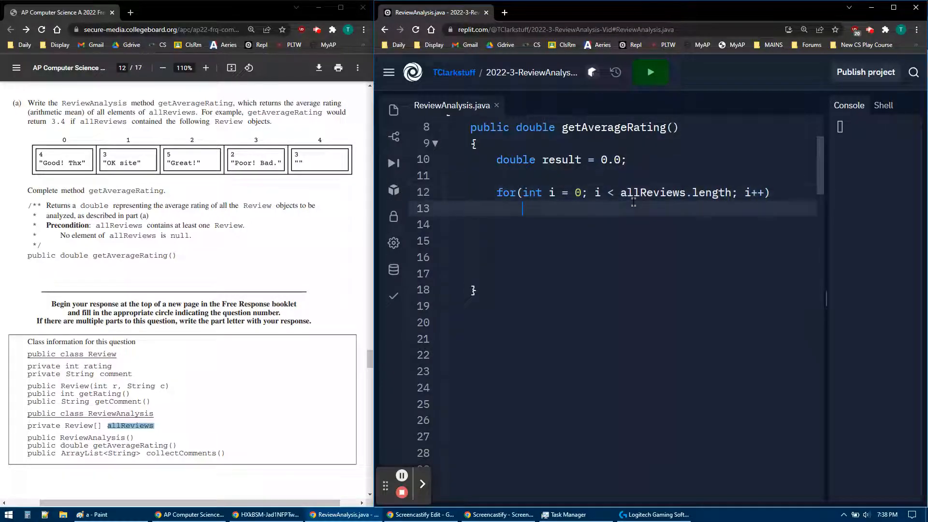
pyautogui.write('{')
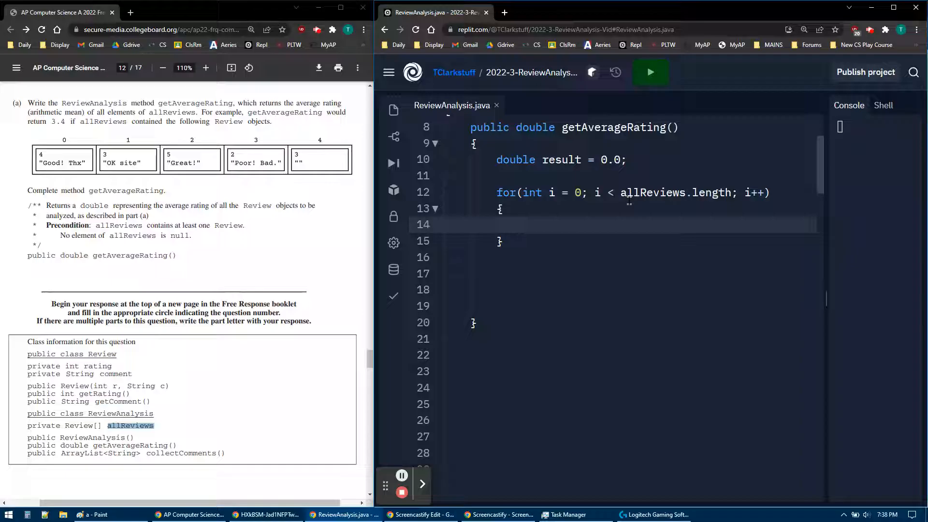
pyautogui.click(522, 224)
pyautogui.write('r')
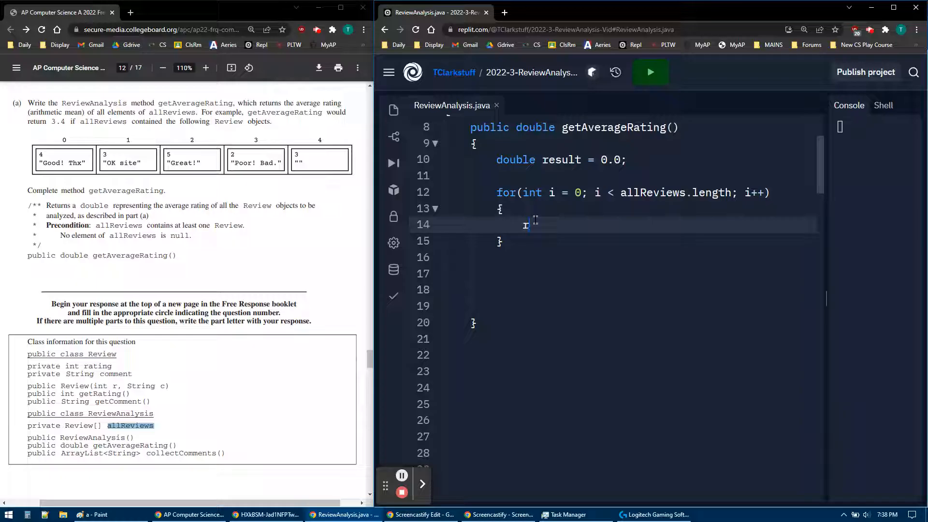
# Write result += allReviews[i].getRating(); in the loop body, checking getRating in the Review class
pyautogui.write('esult +=')
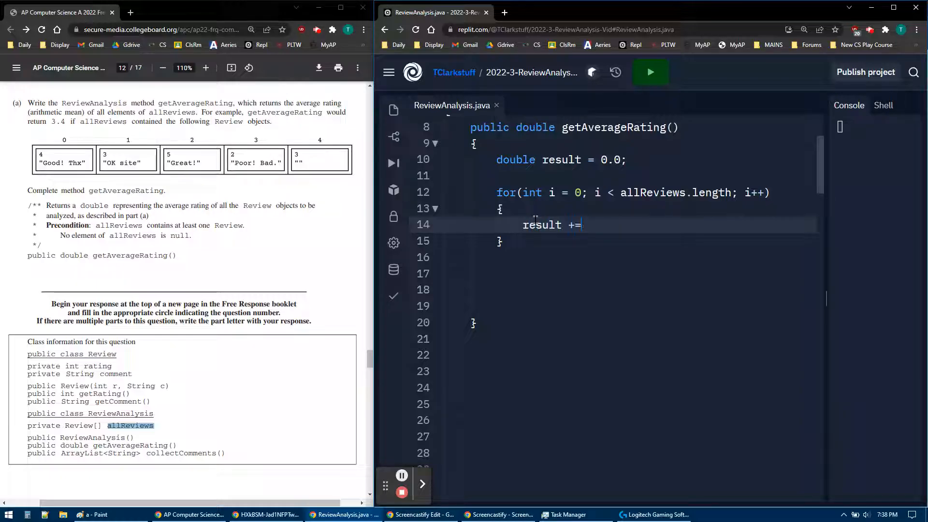
pyautogui.write('all')
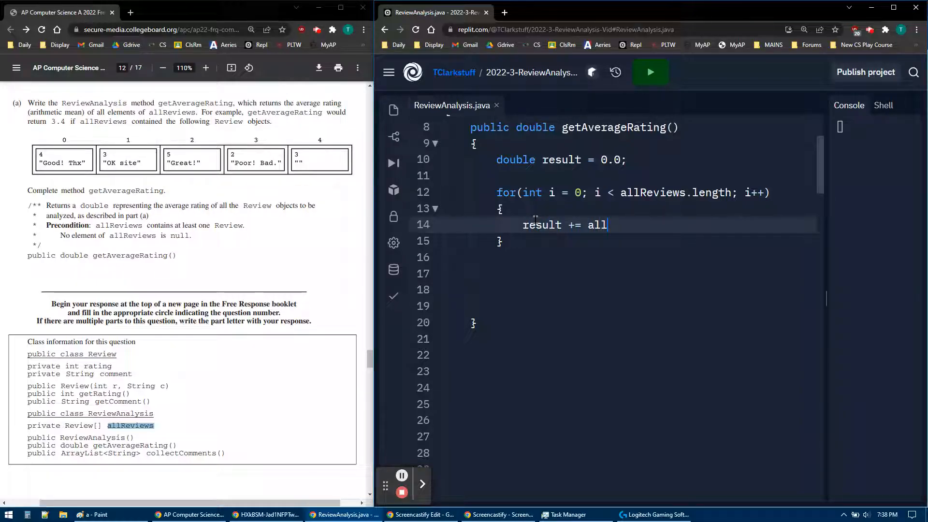
pyautogui.write('Reviews')
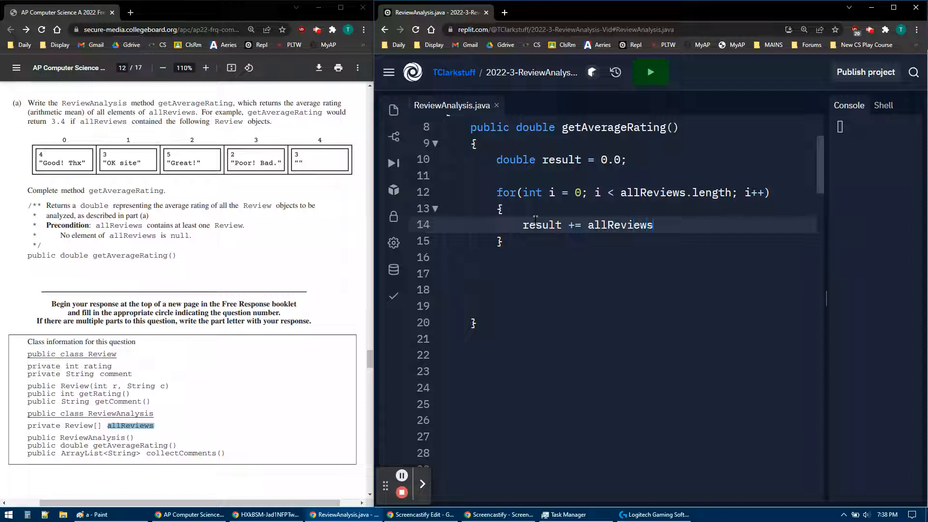
pyautogui.write('[i]')
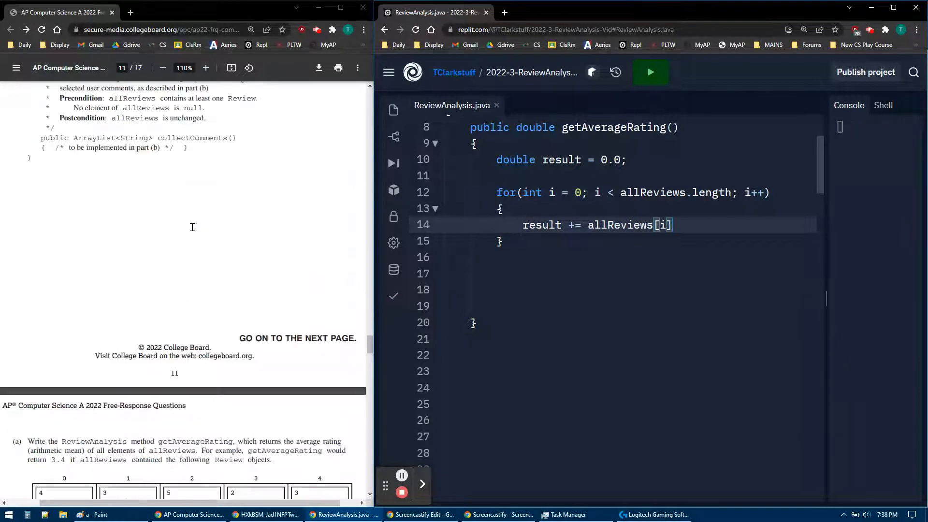
pyautogui.scroll(3)
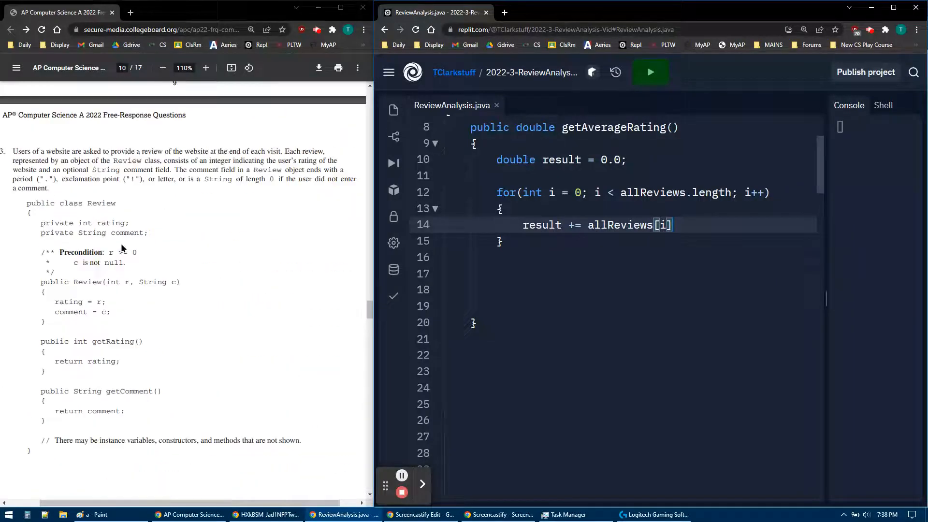
pyautogui.doubleClick(117, 341)
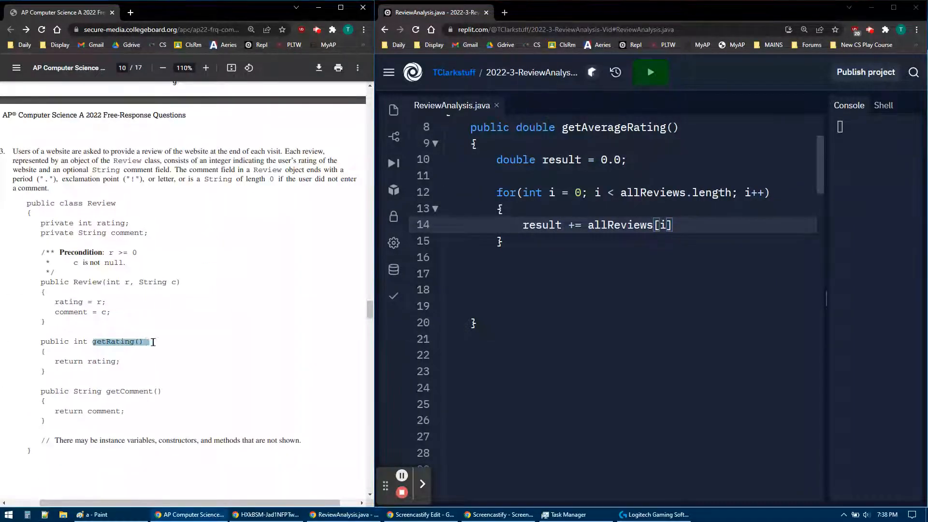
pyautogui.write('.g')
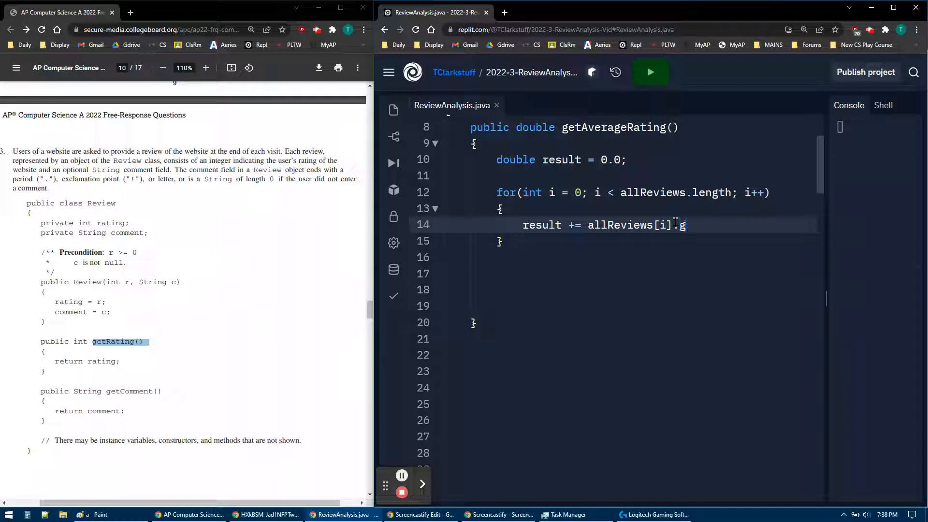
pyautogui.write('getRating();')
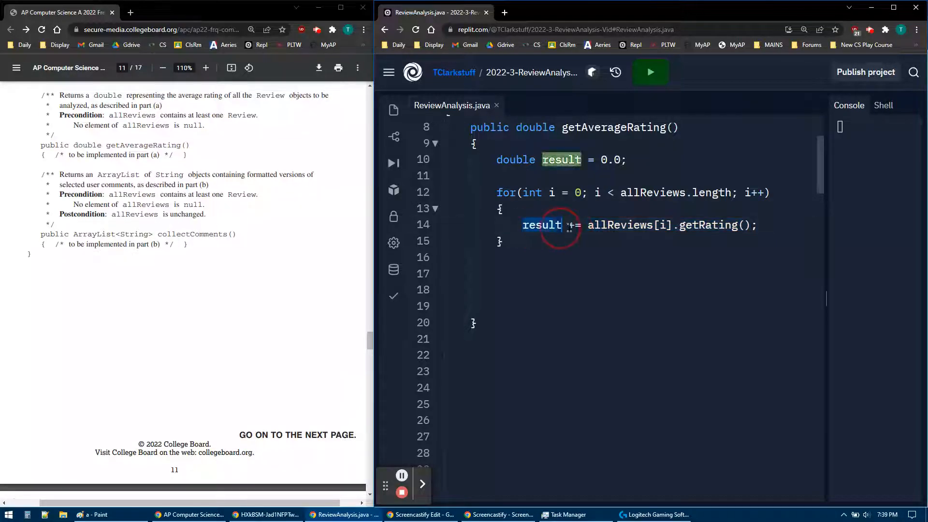
# Add return result / allReviews.length; after the loop and check result's double type
pyautogui.click(470, 273)
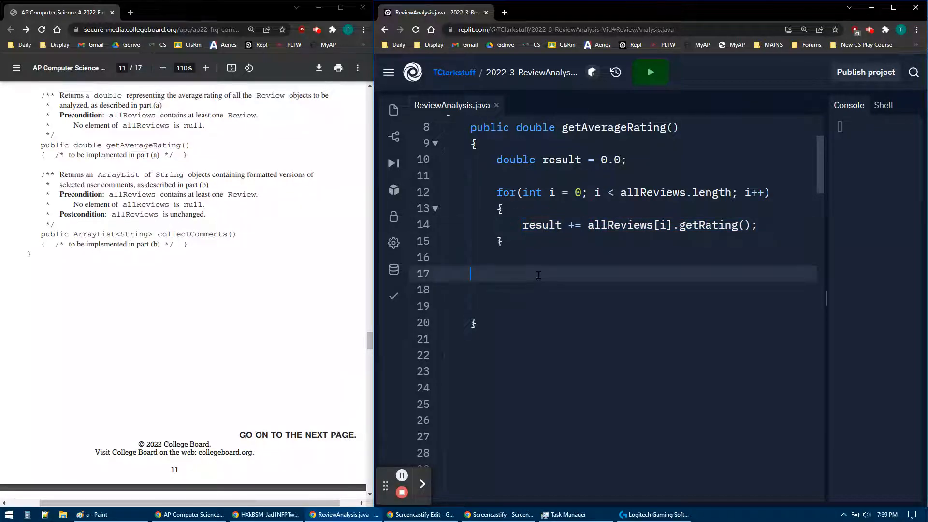
pyautogui.write('return')
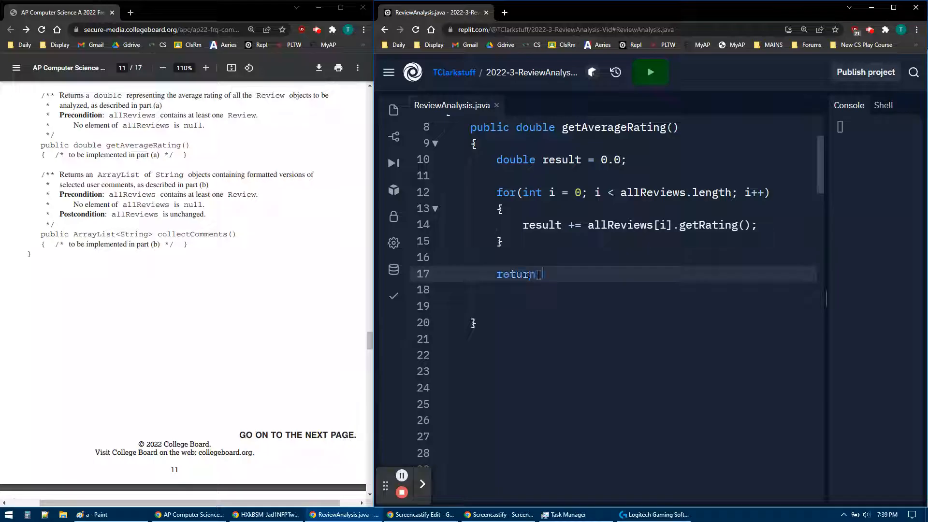
pyautogui.write('result')
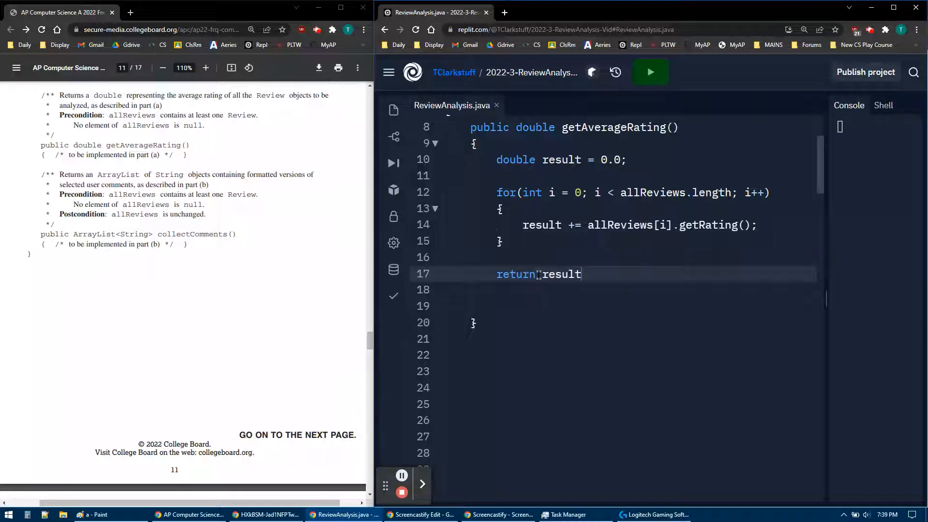
pyautogui.write('/')
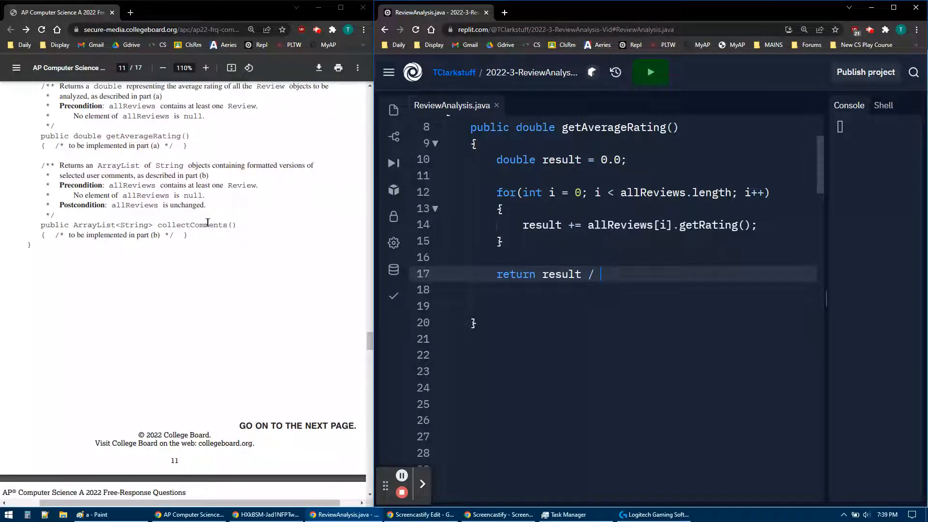
pyautogui.scroll(-3)
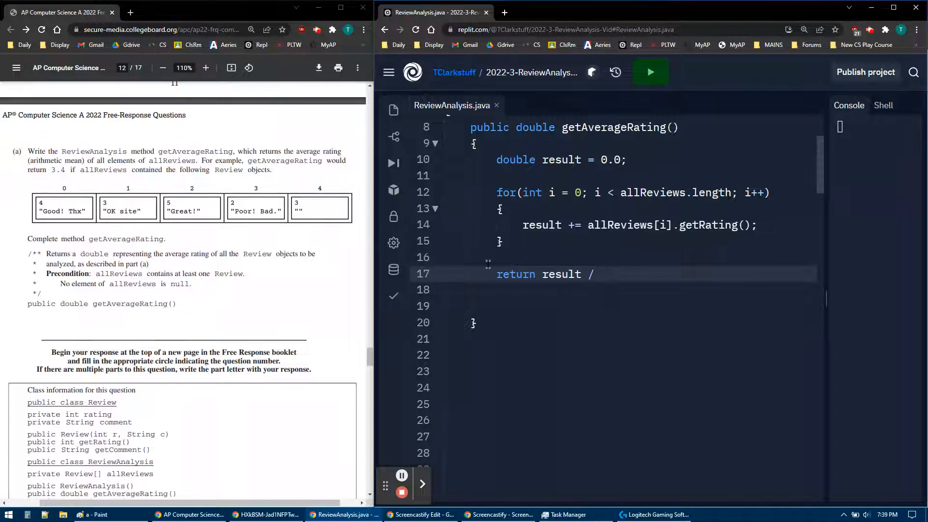
pyautogui.write('allReview')
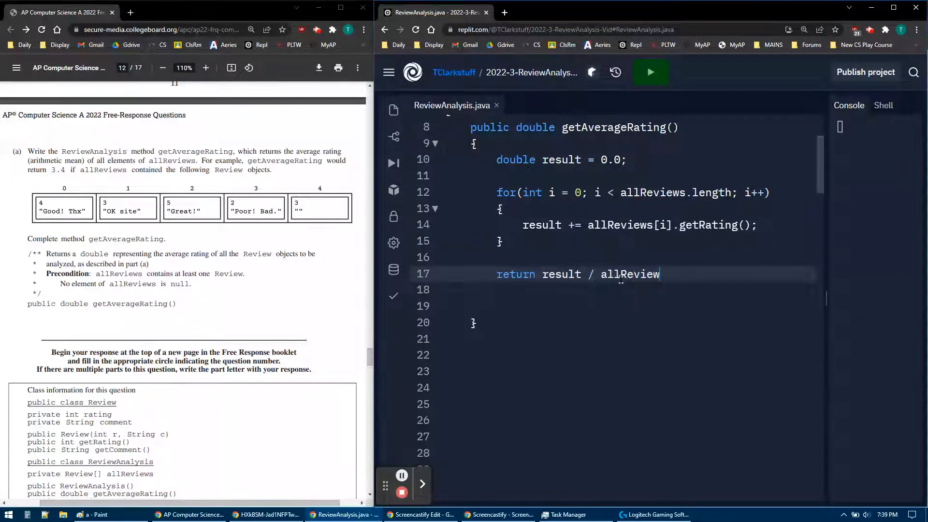
pyautogui.write('s.legn')
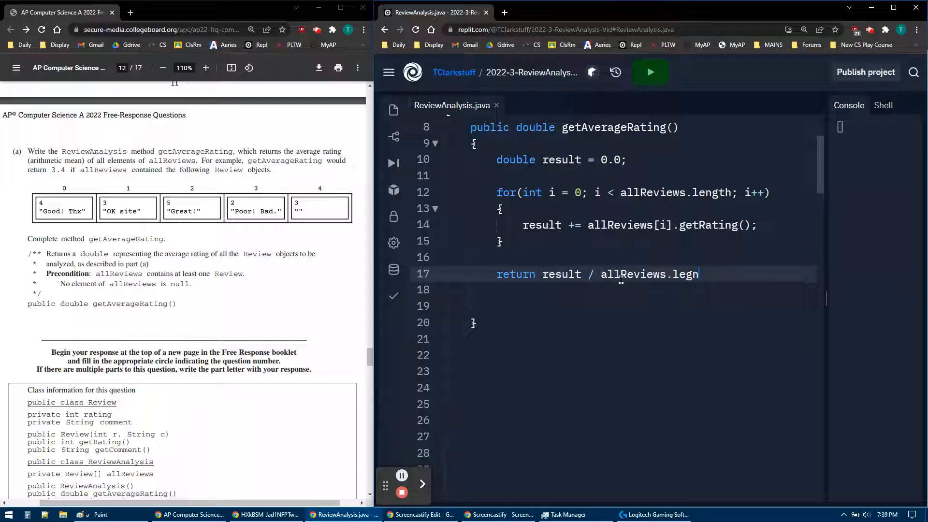
pyautogui.write('th;')
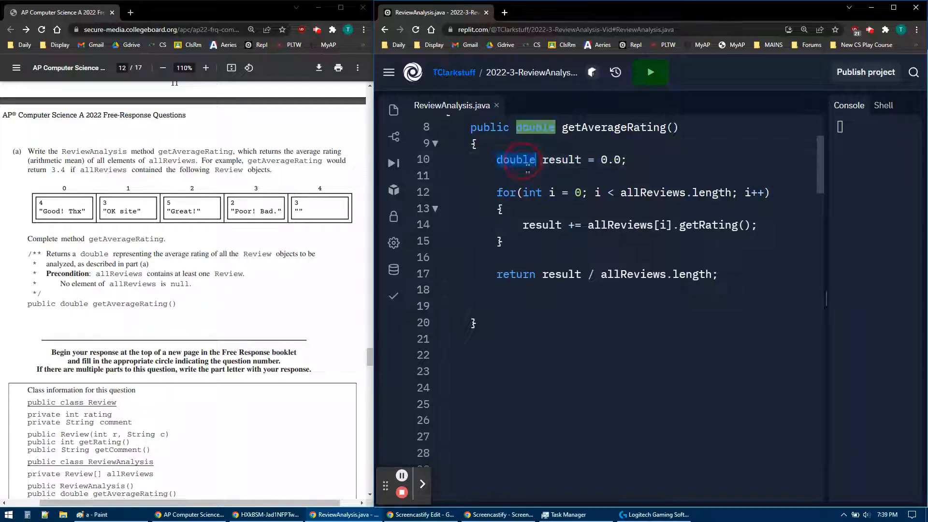
pyautogui.doubleClick(560, 159)
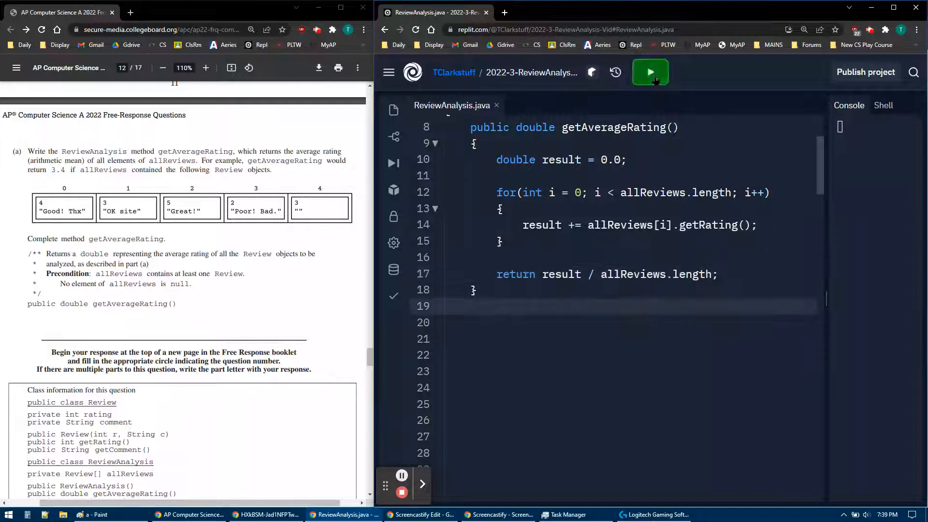
# Run the program, see 3a -- 3.4 in the console, then clear the output
pyautogui.click(649, 71)
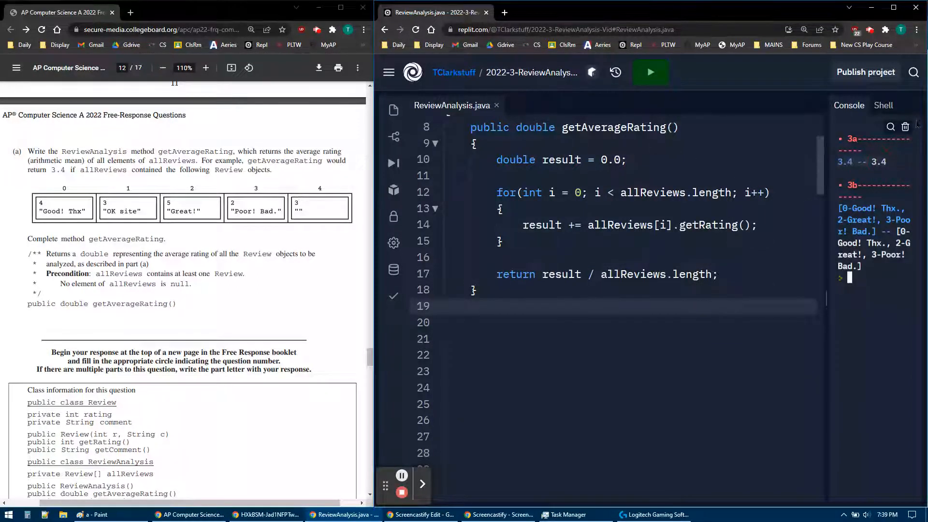
pyautogui.click(905, 127)
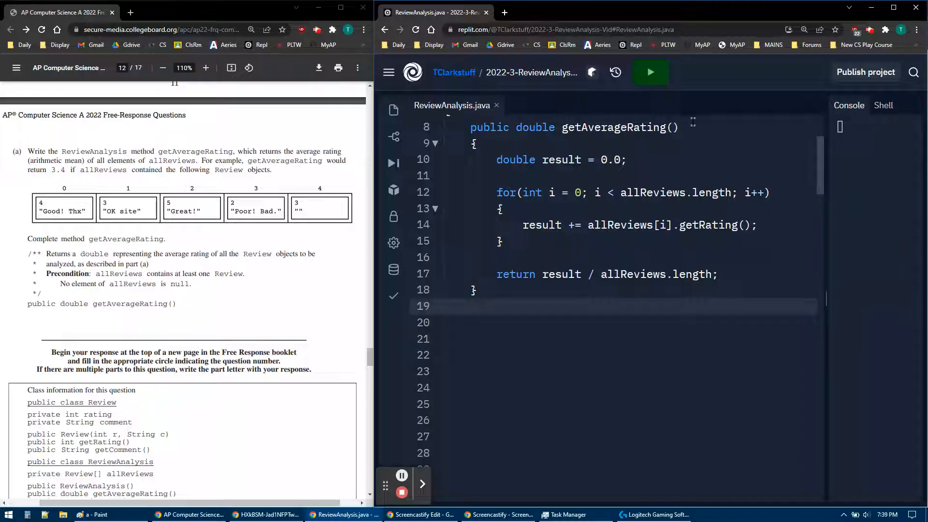